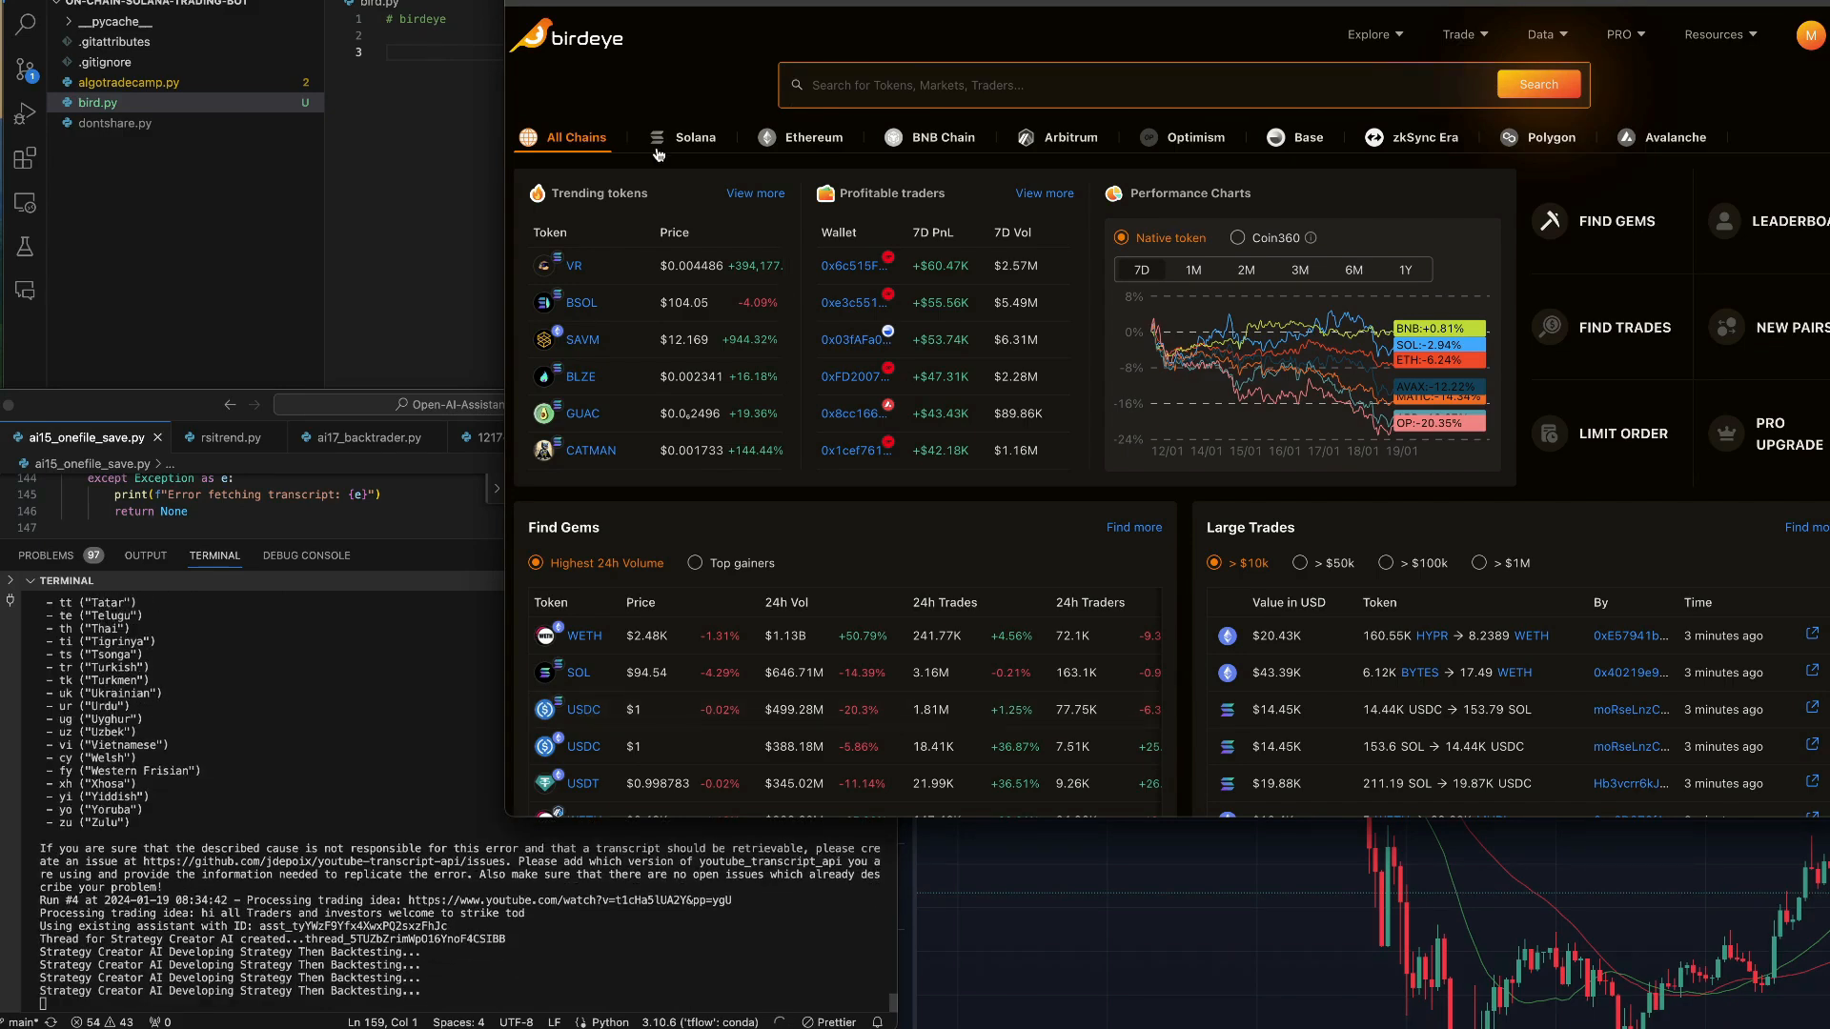
# Filter the Birdeye dashboard to the Solana chain via the chain selector
pyautogui.click(695, 137)
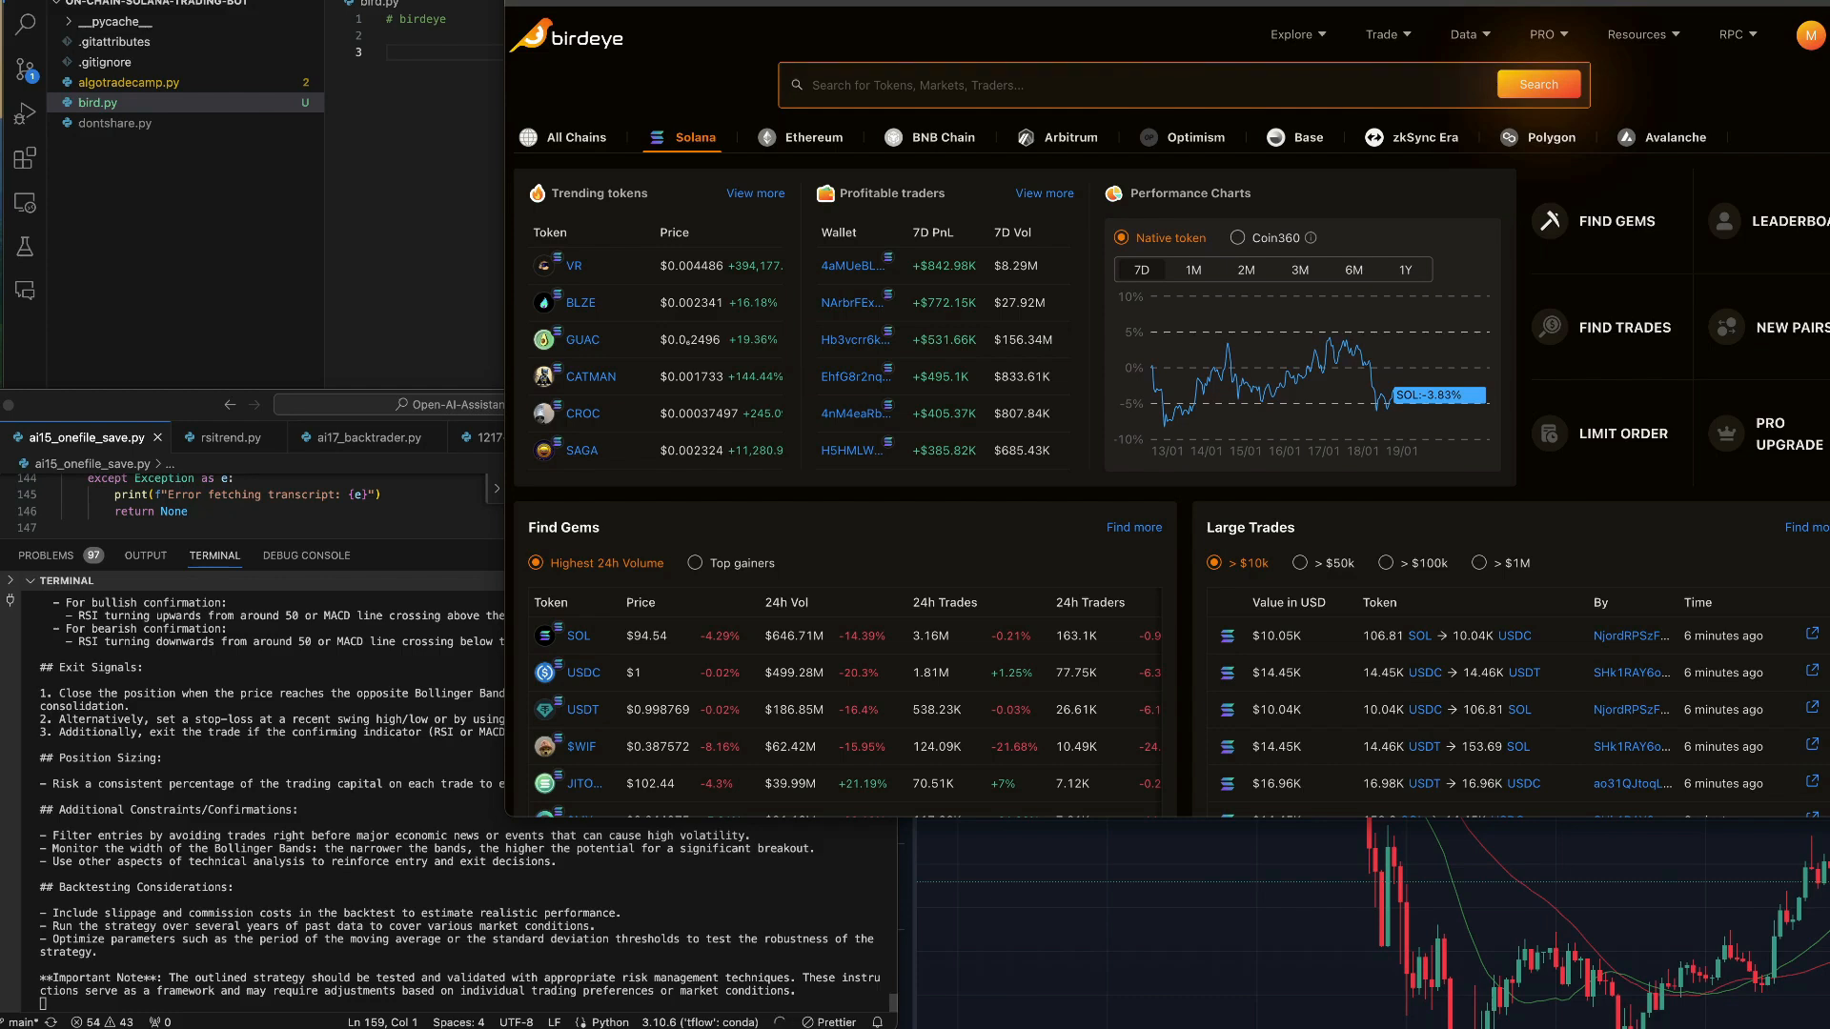
pyautogui.scroll(-3)
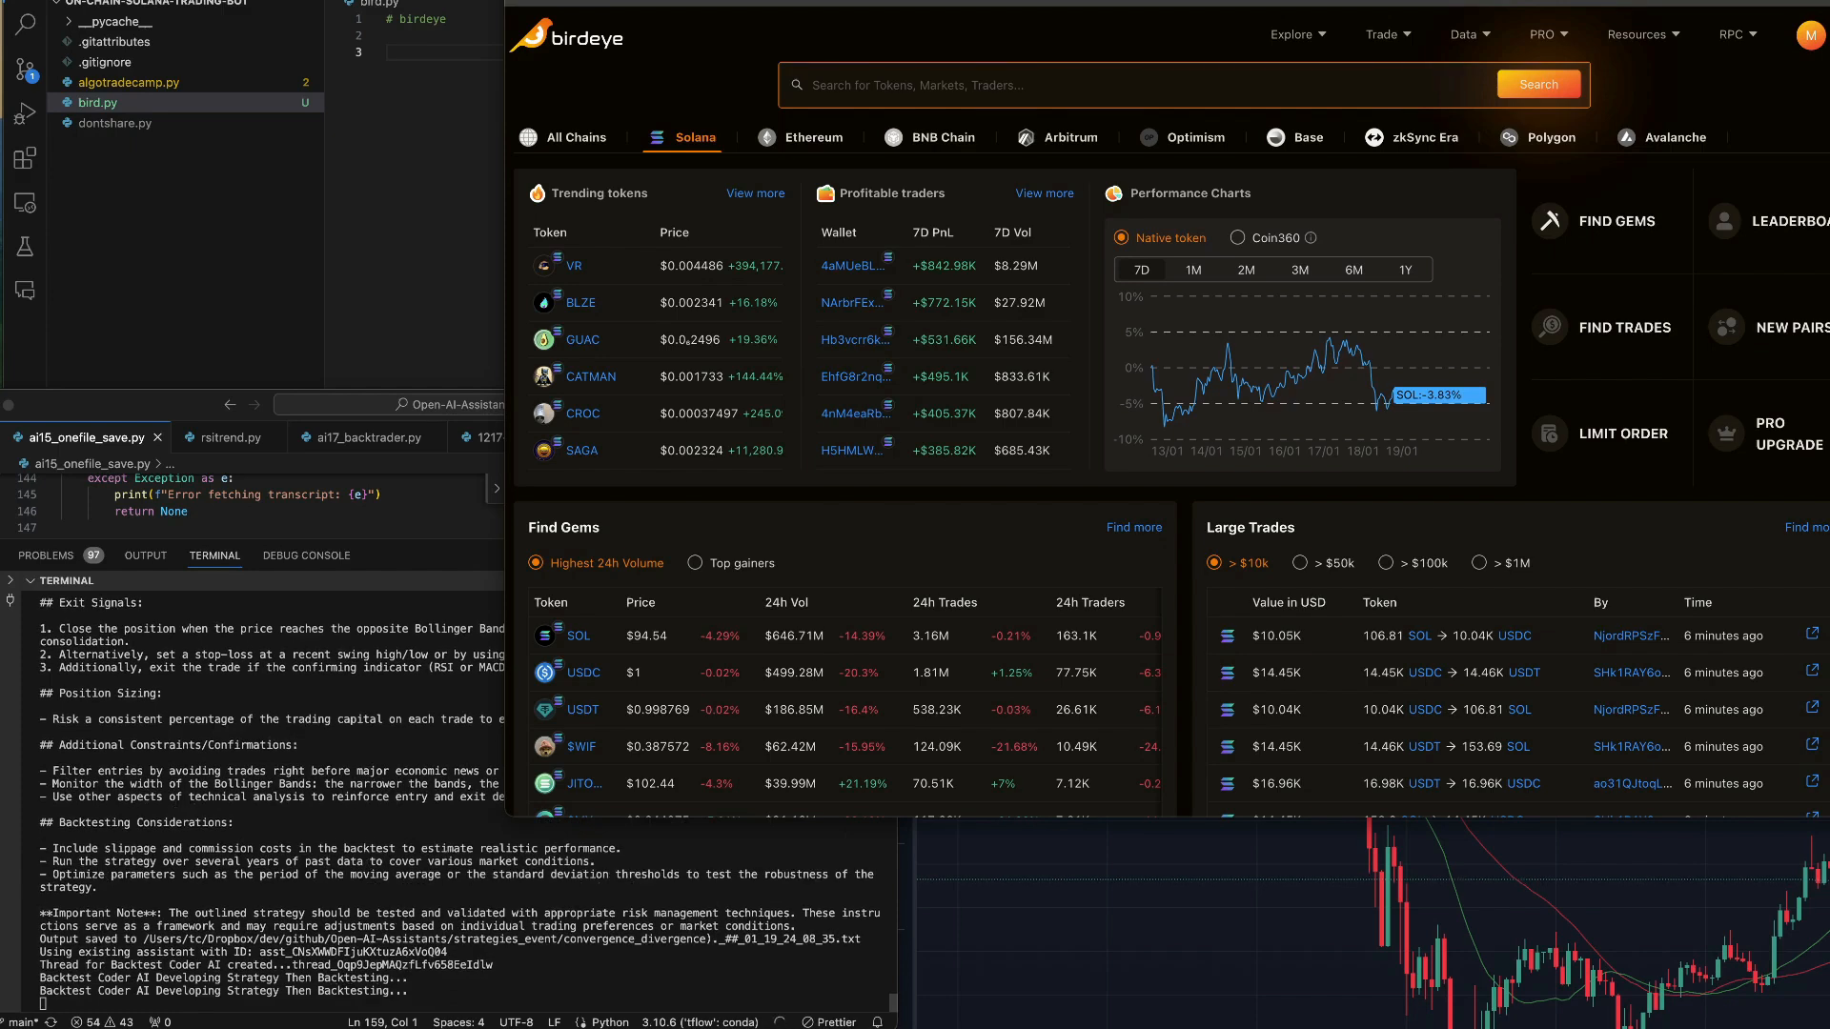
pyautogui.scroll(-3)
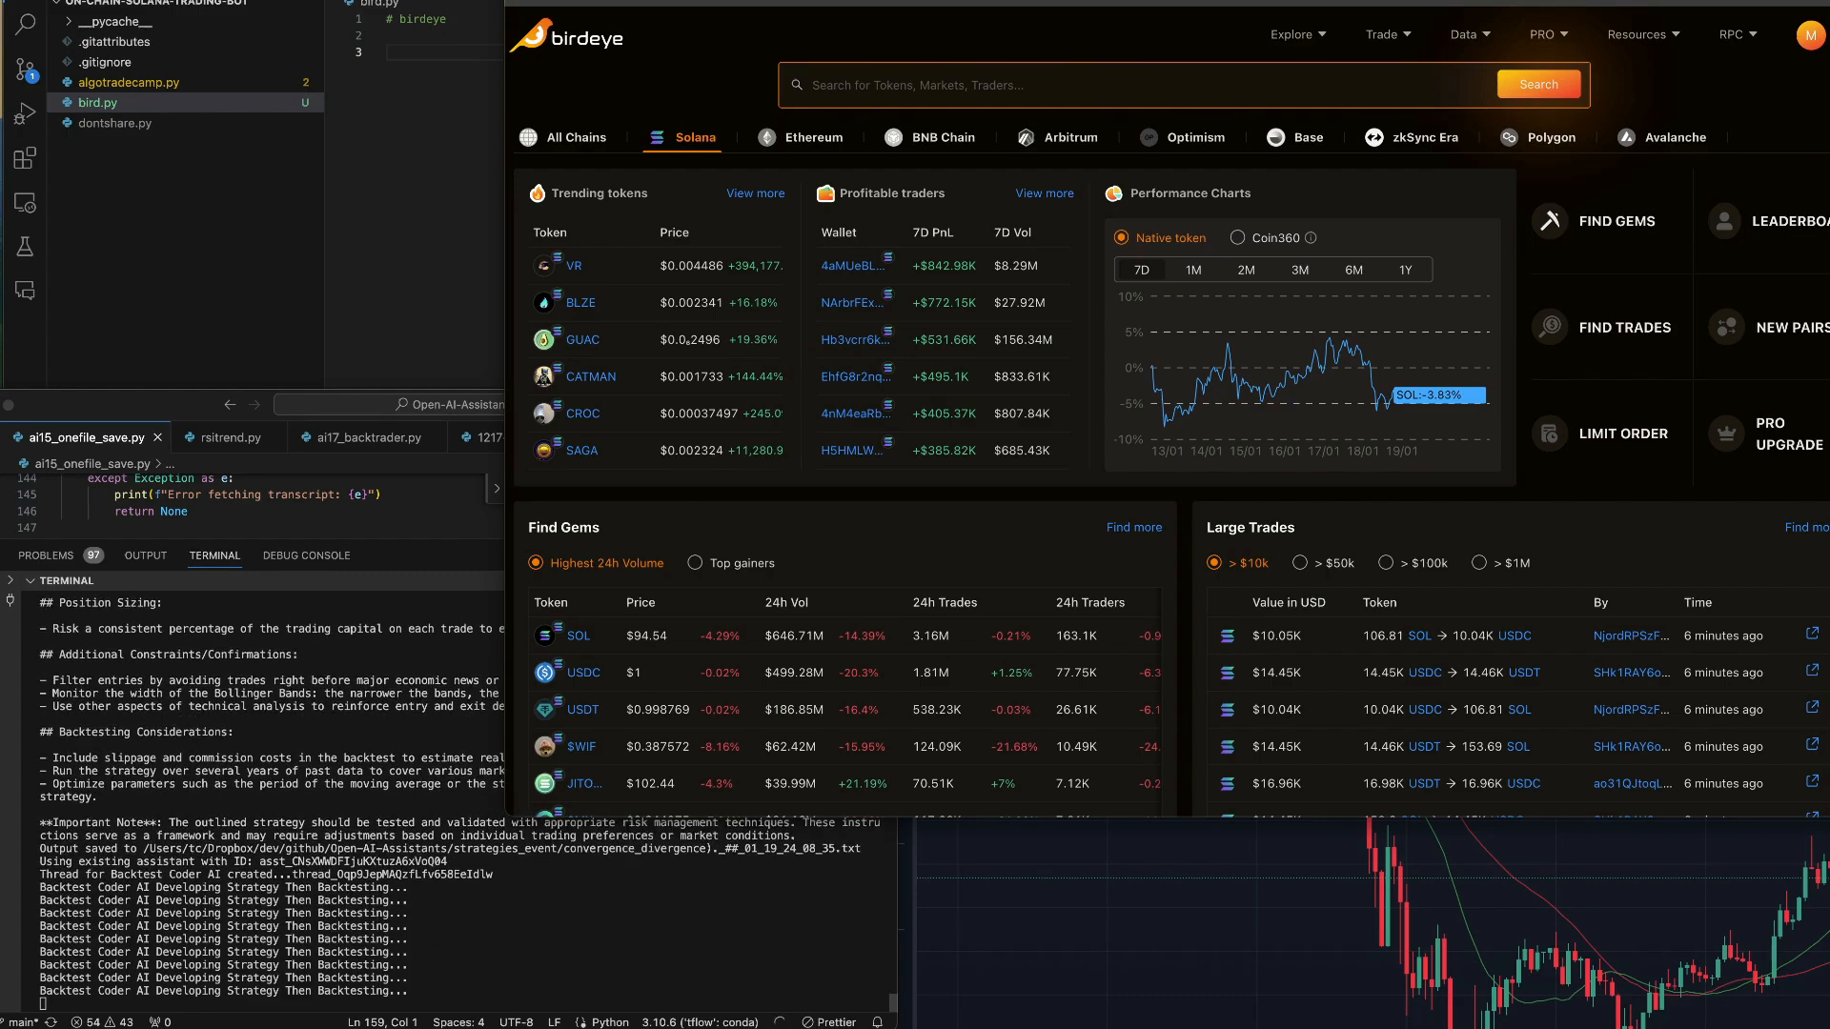
pyautogui.scroll(-3)
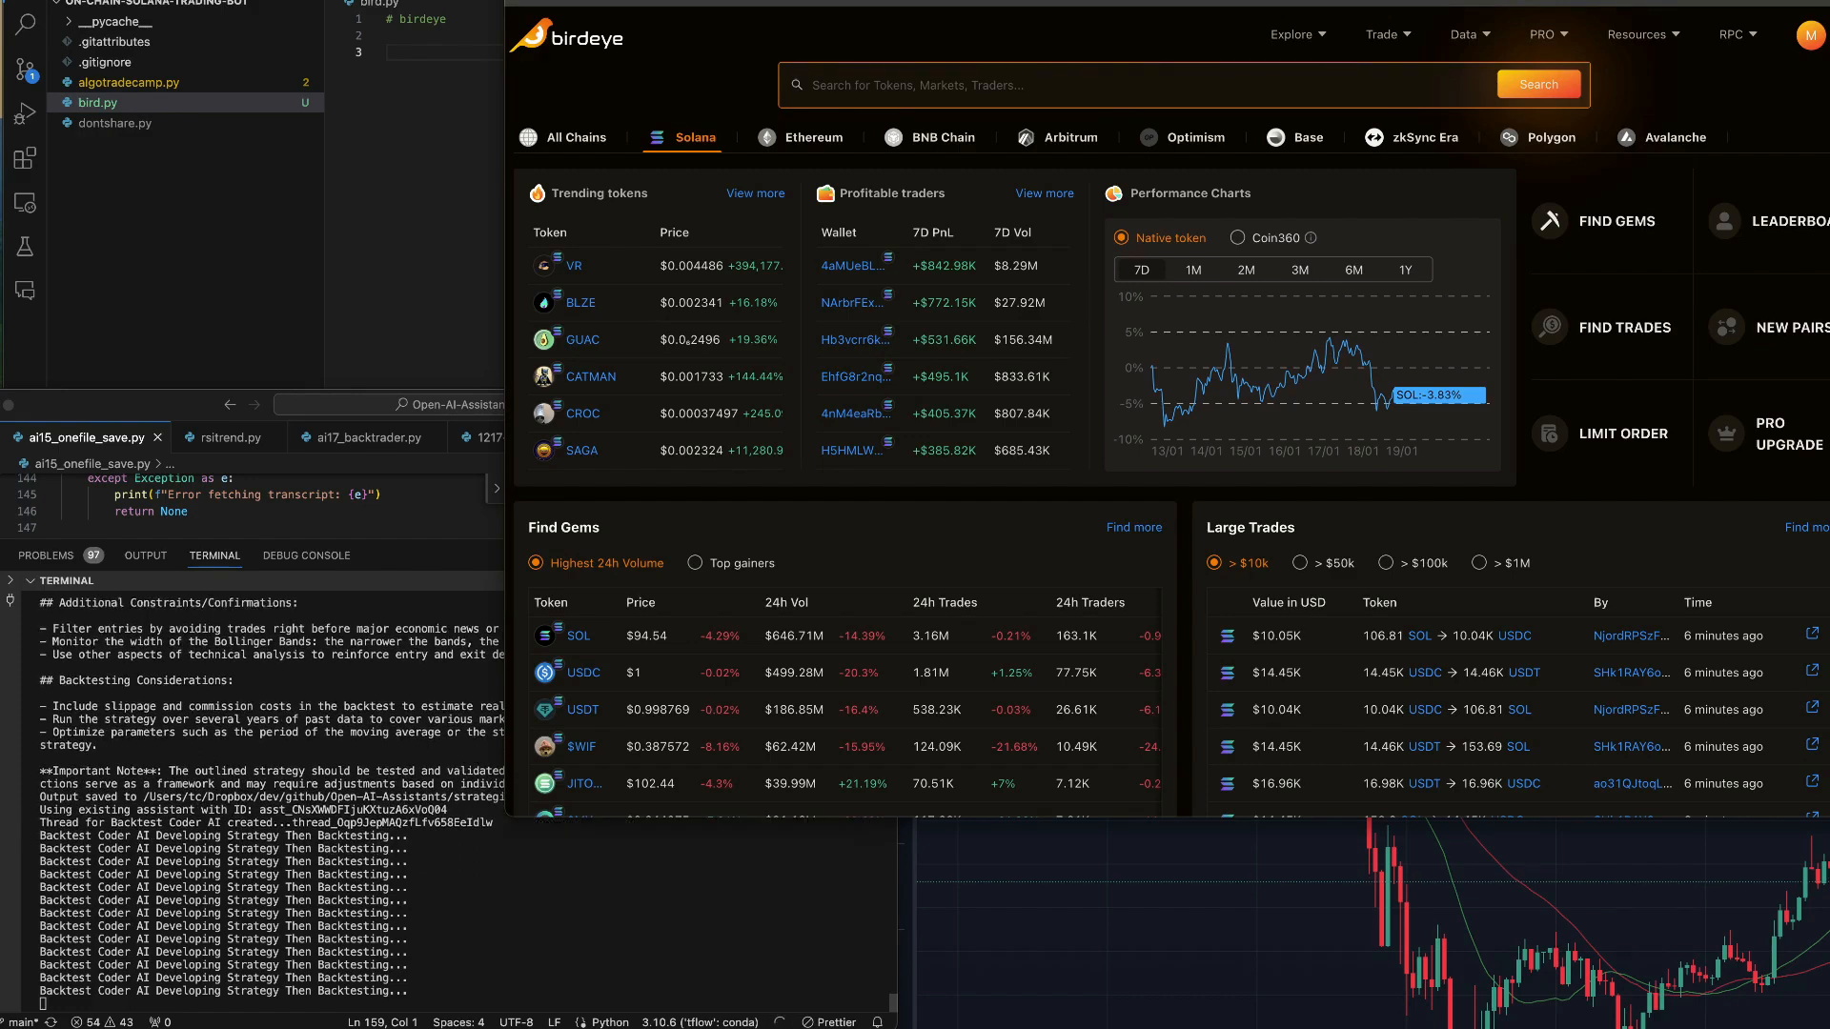
pyautogui.scroll(-3)
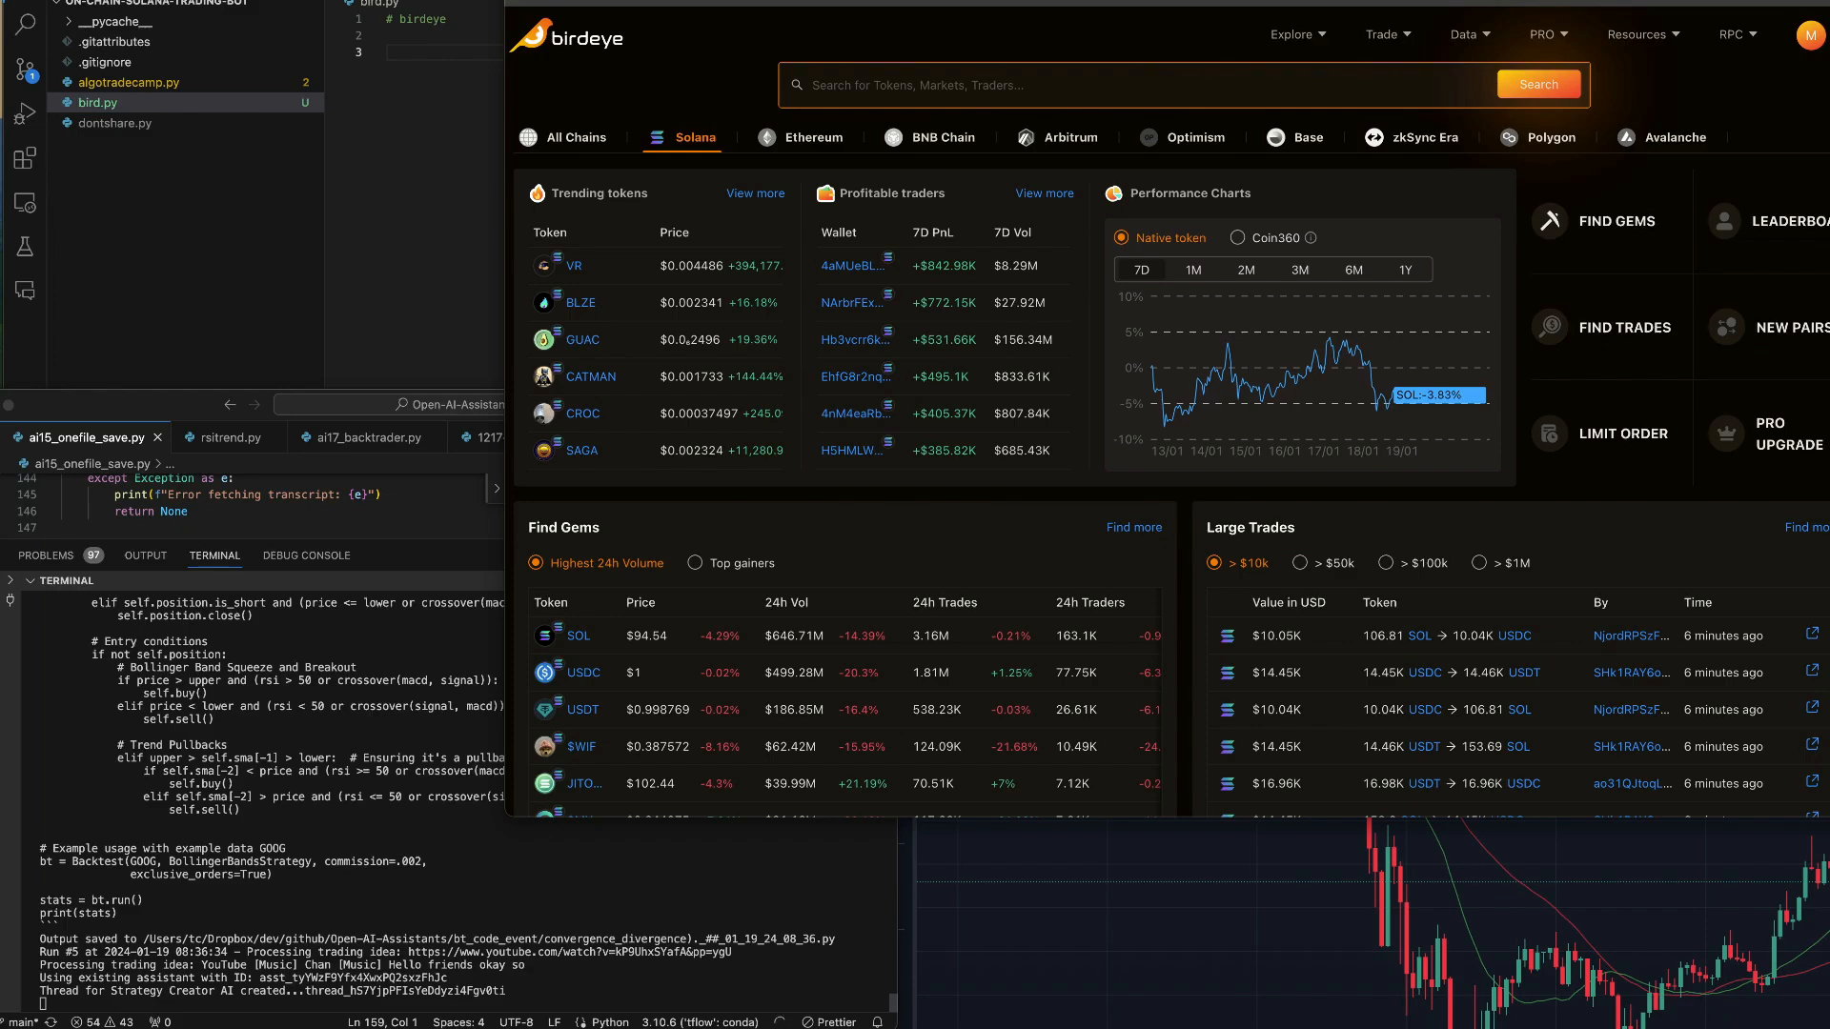
# Scroll down the Solana dashboard until the Find Gems table shows SOL through BSOL
pyautogui.scroll(-3)
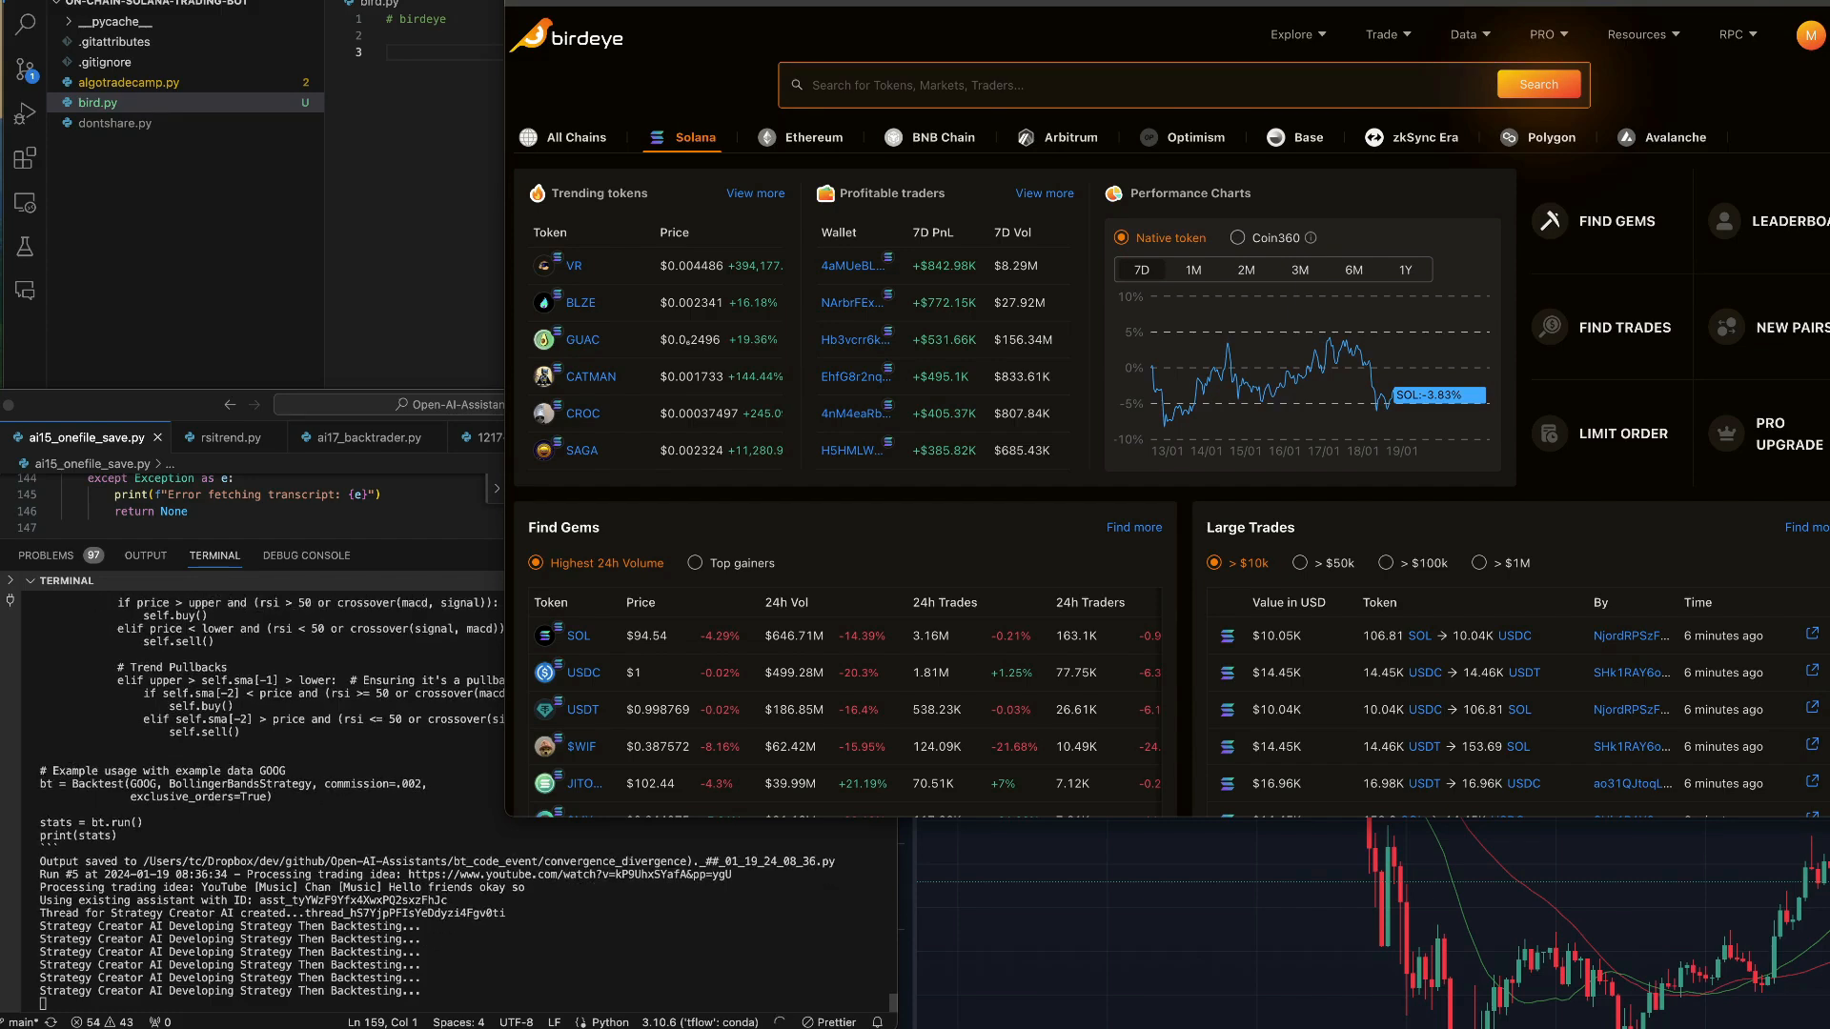
pyautogui.scroll(-3)
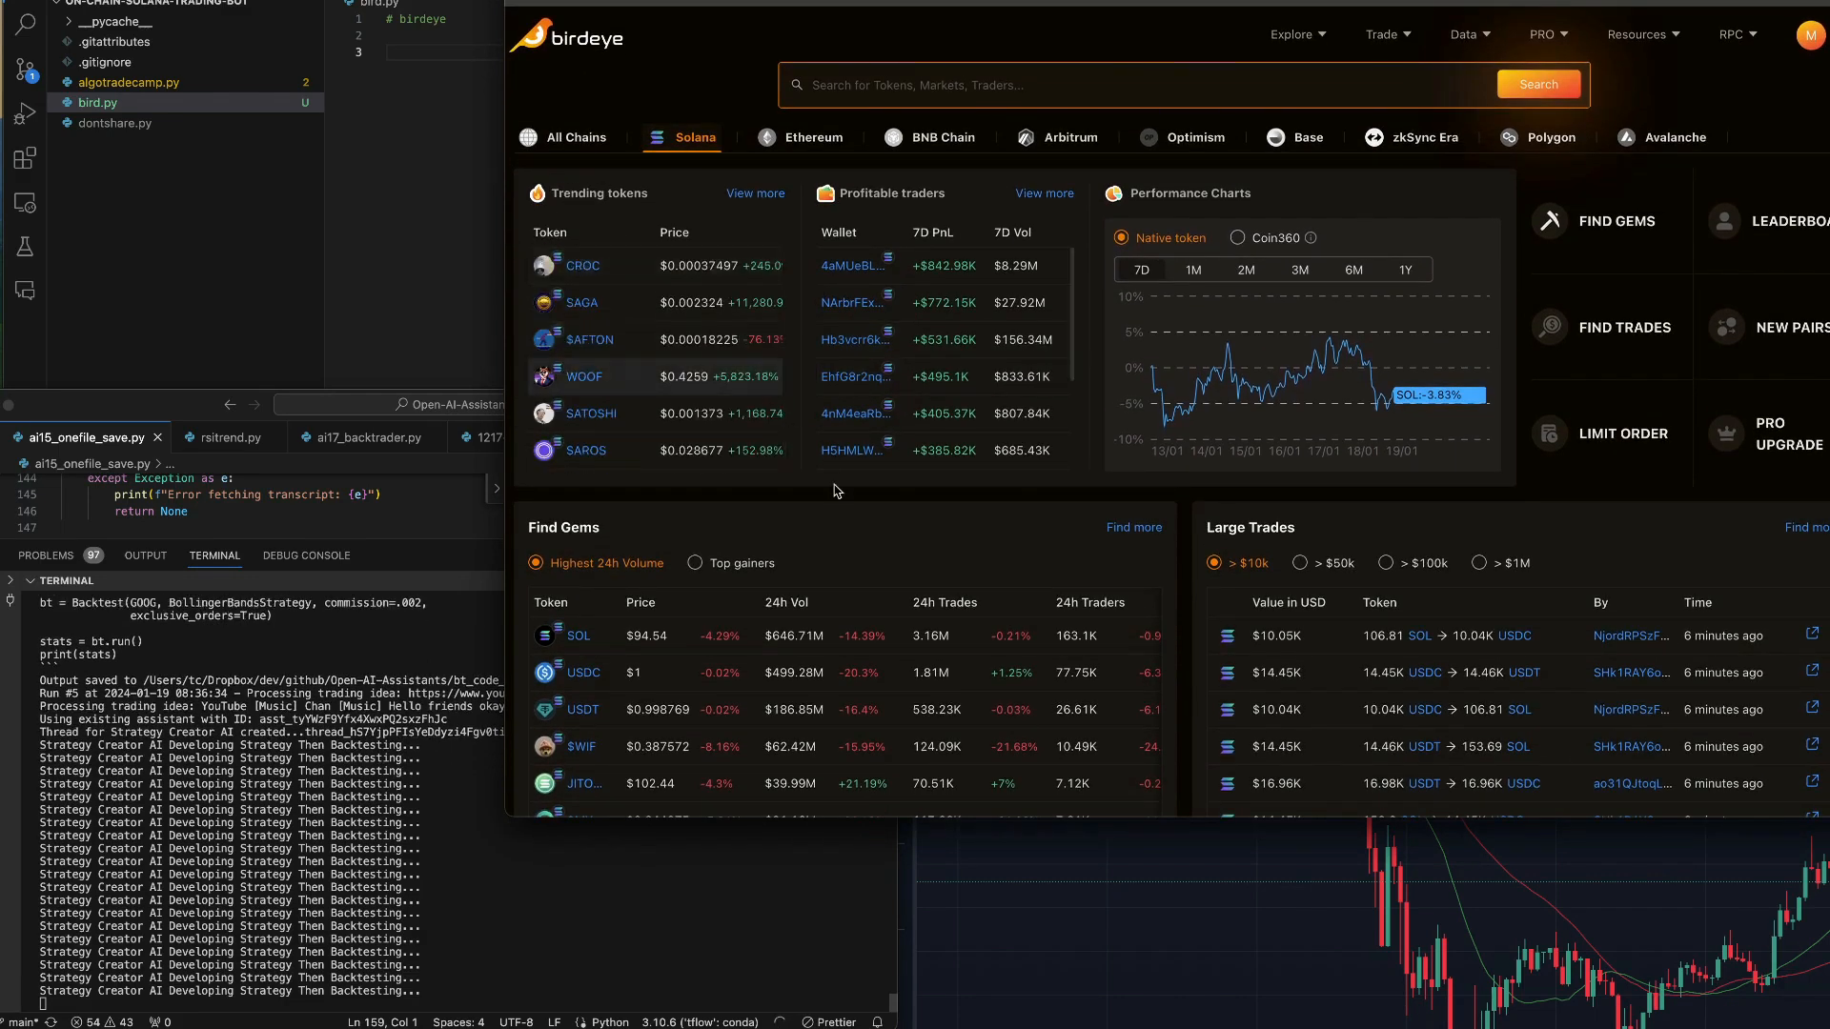
pyautogui.scroll(-3)
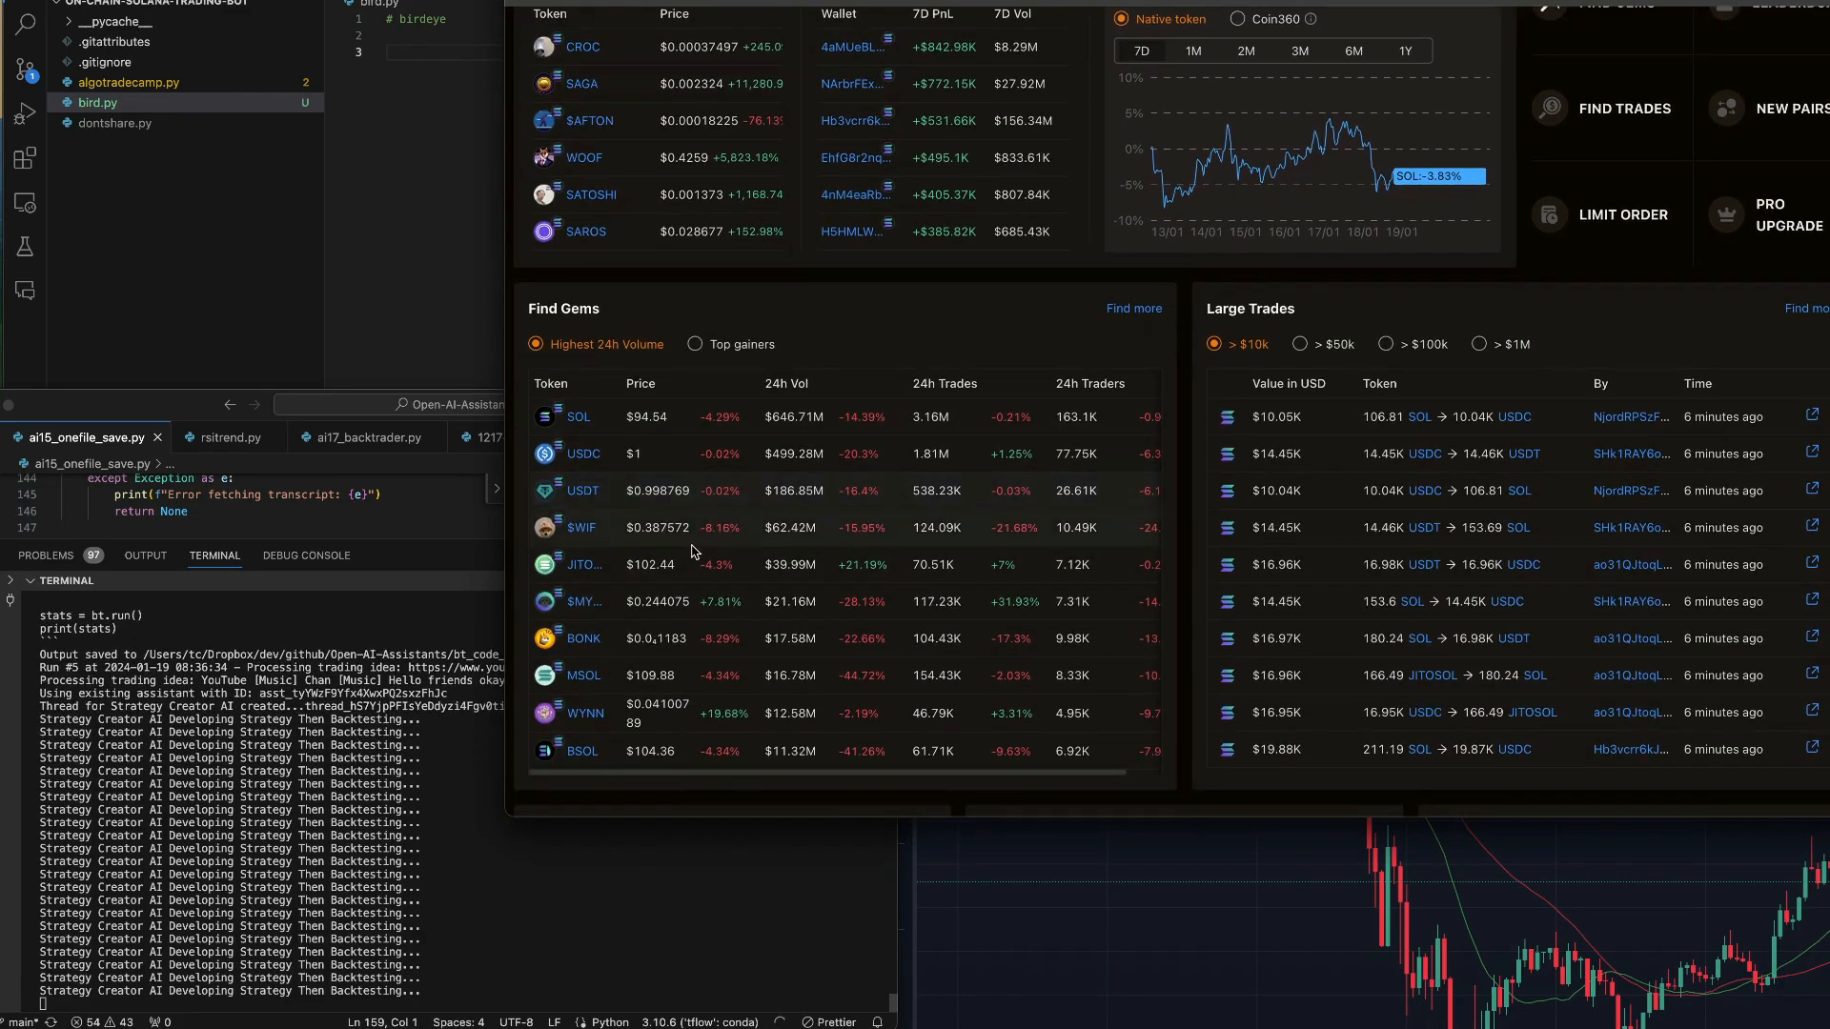
pyautogui.scroll(-3)
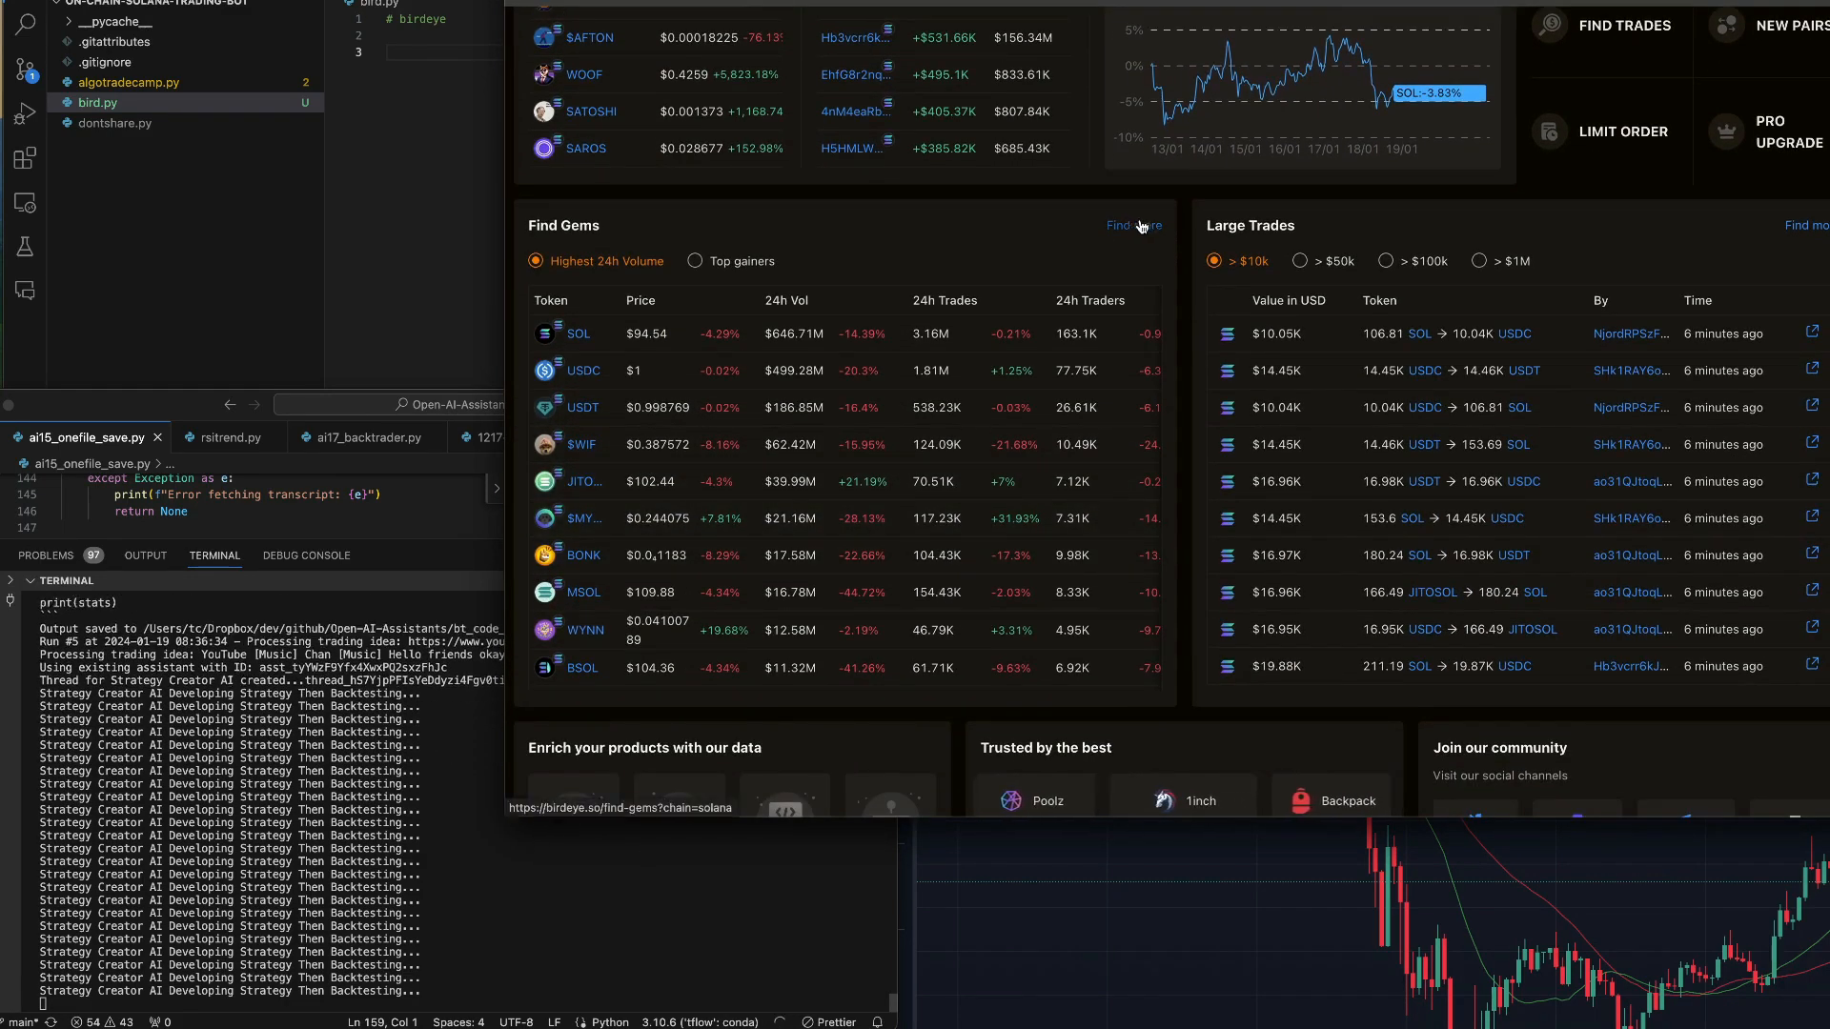
# Open 'Find more' on Find Gems and scroll the 3,468-token trending list
pyautogui.click(1127, 224)
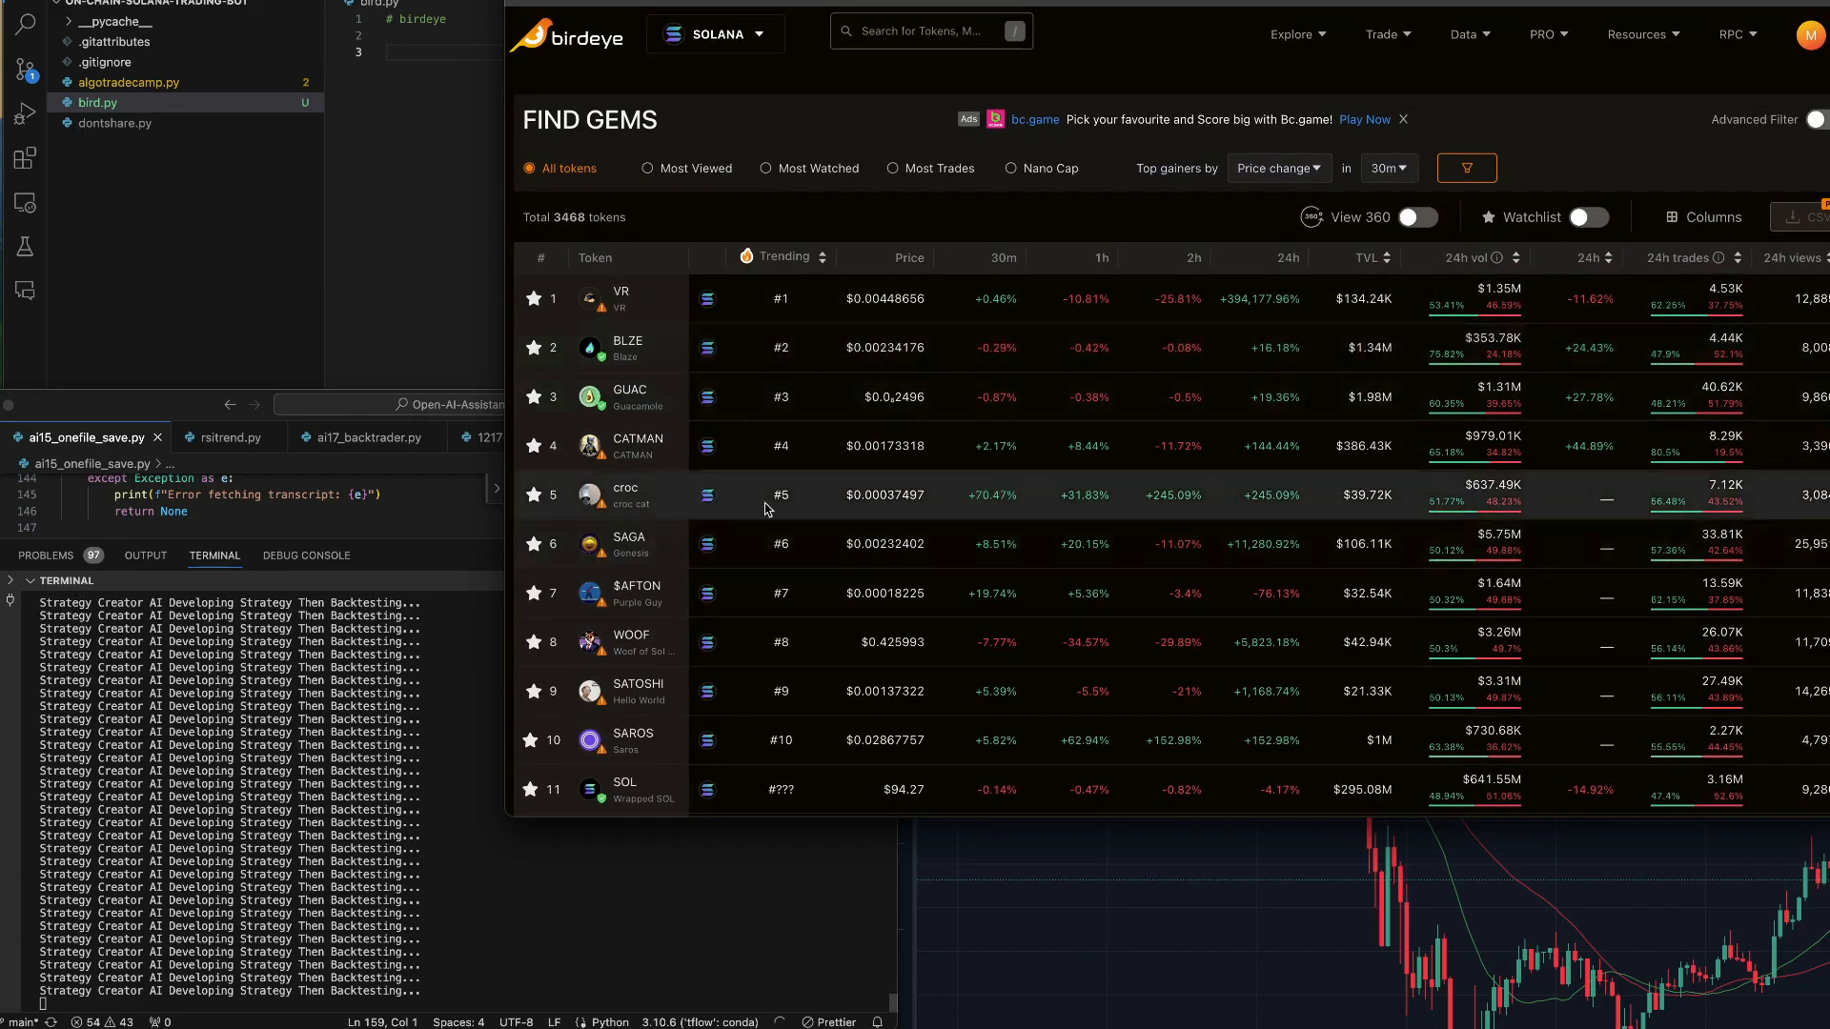
pyautogui.moveTo(983, 509)
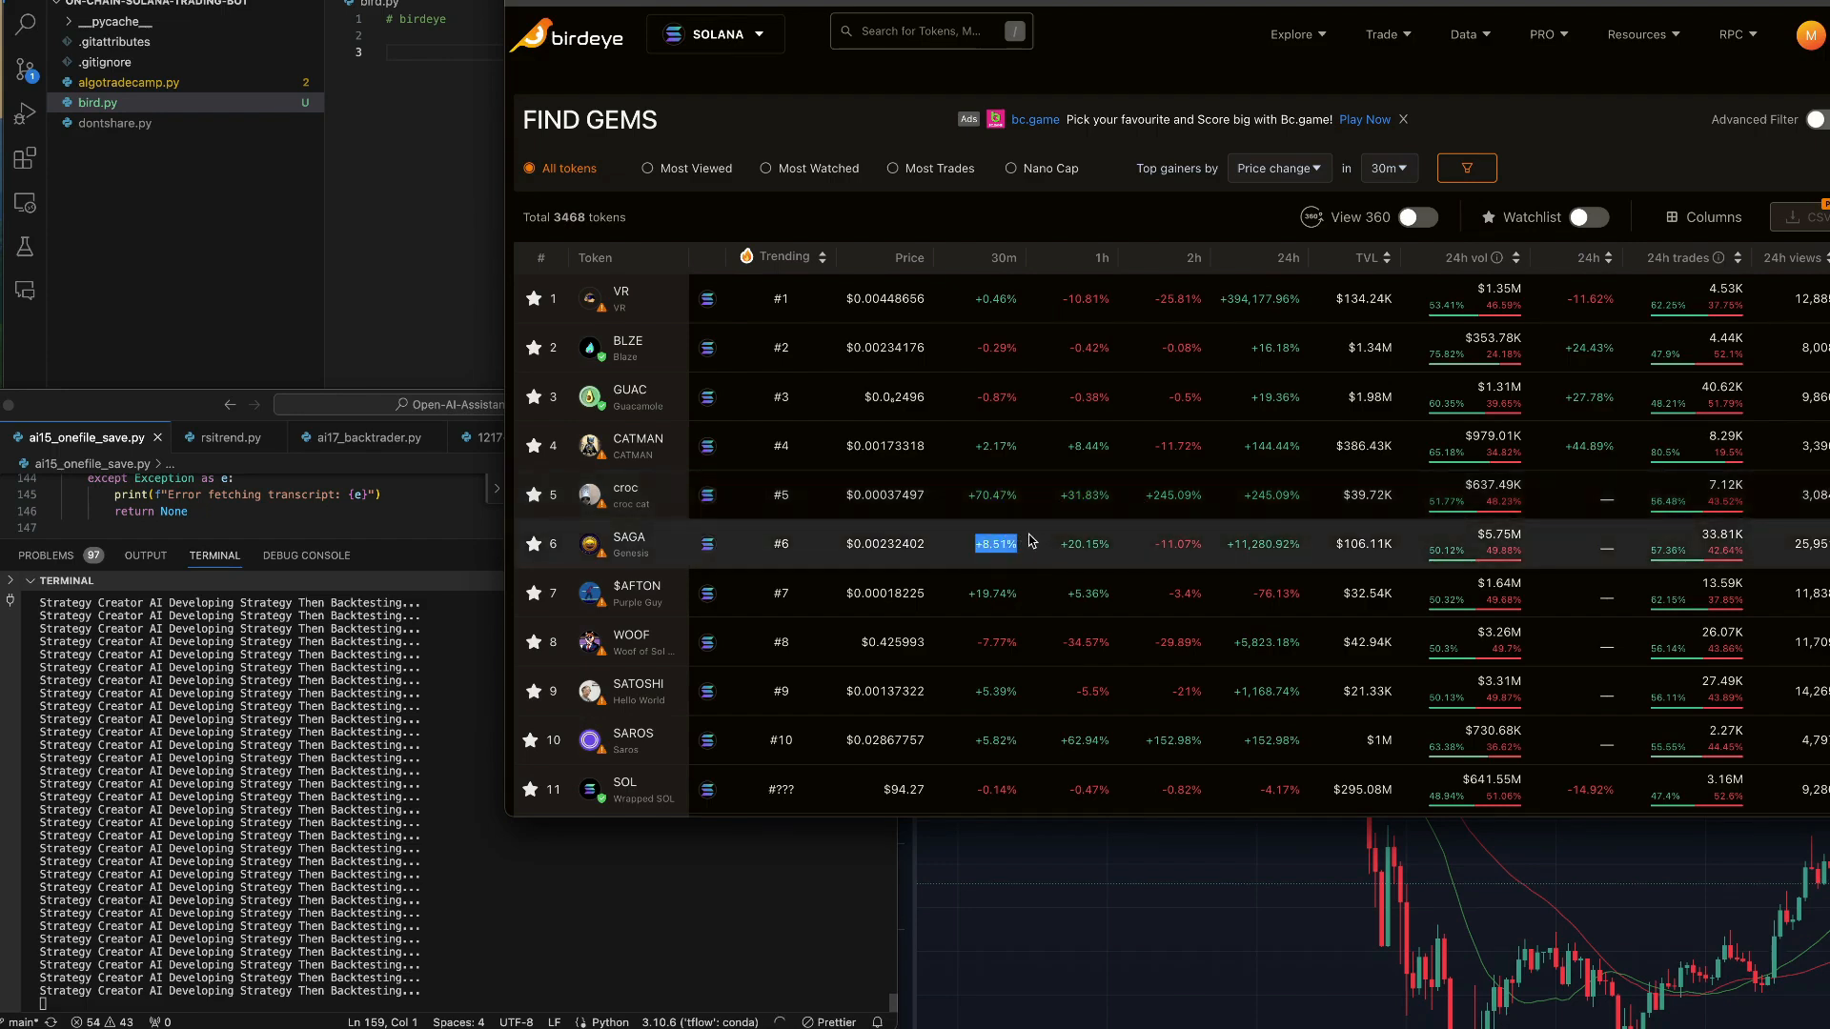
pyautogui.moveTo(1050, 537)
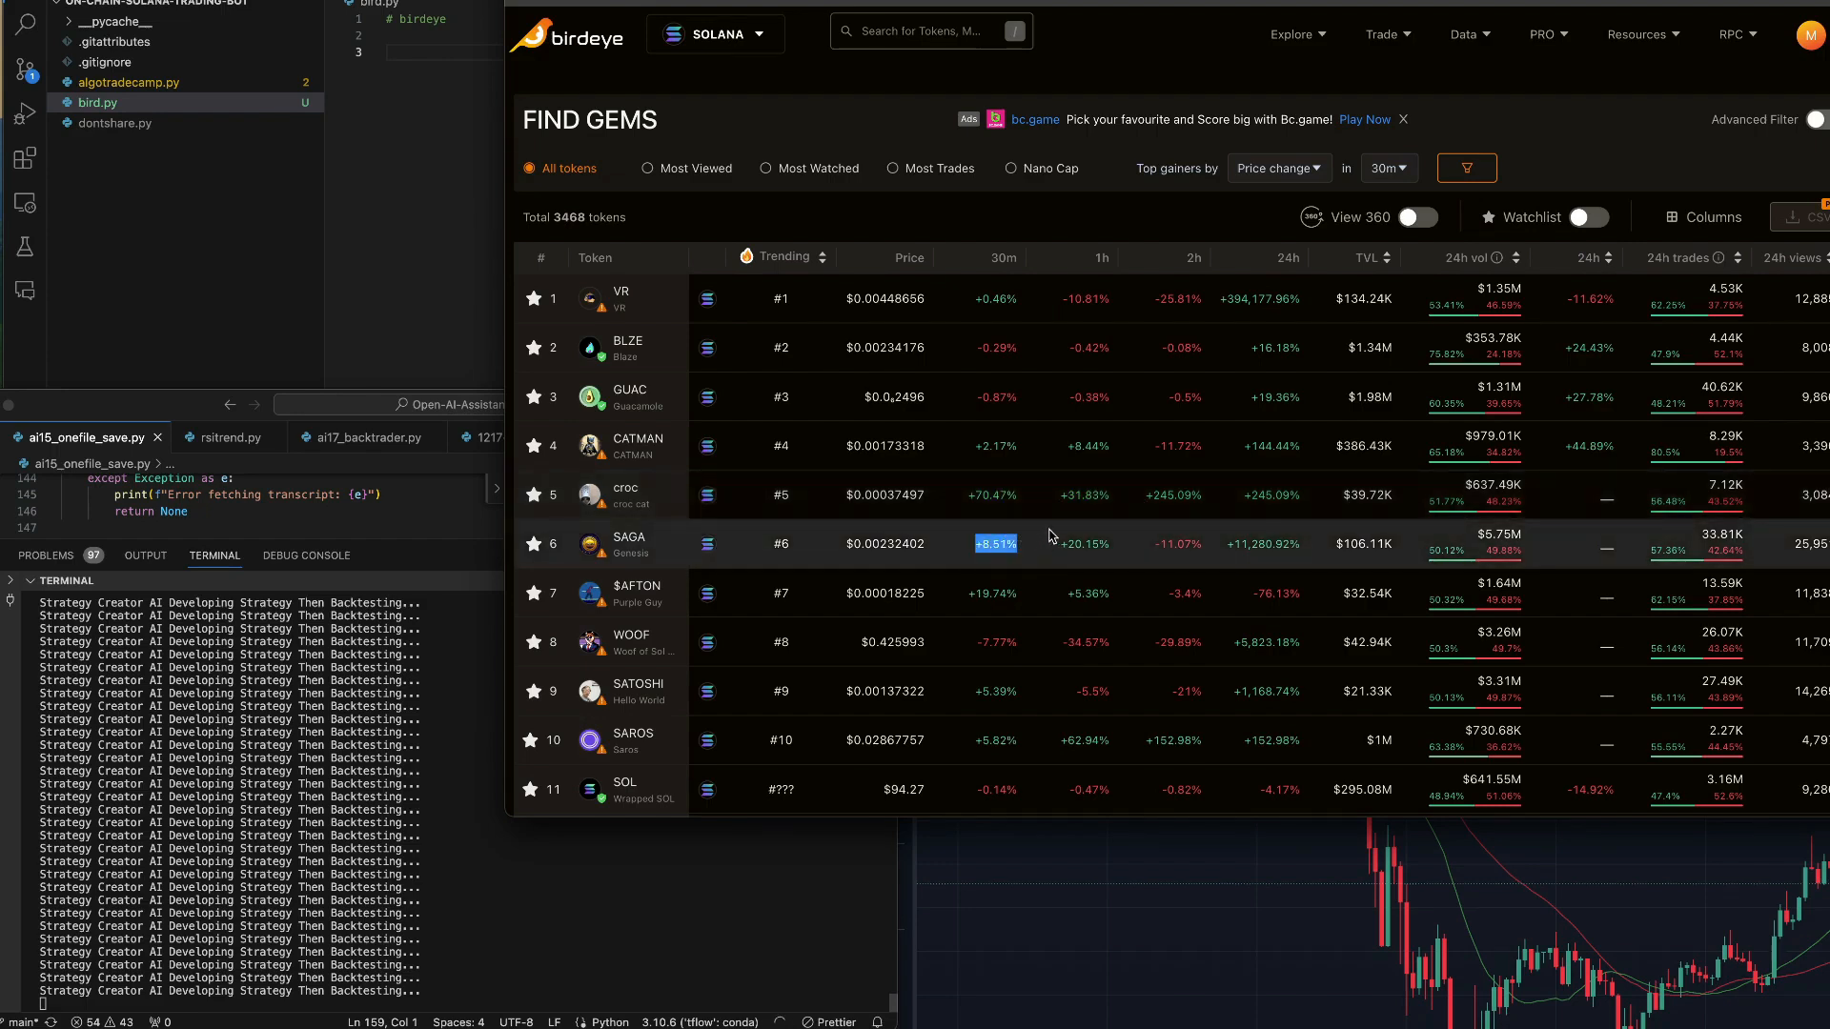
pyautogui.moveTo(1241, 495)
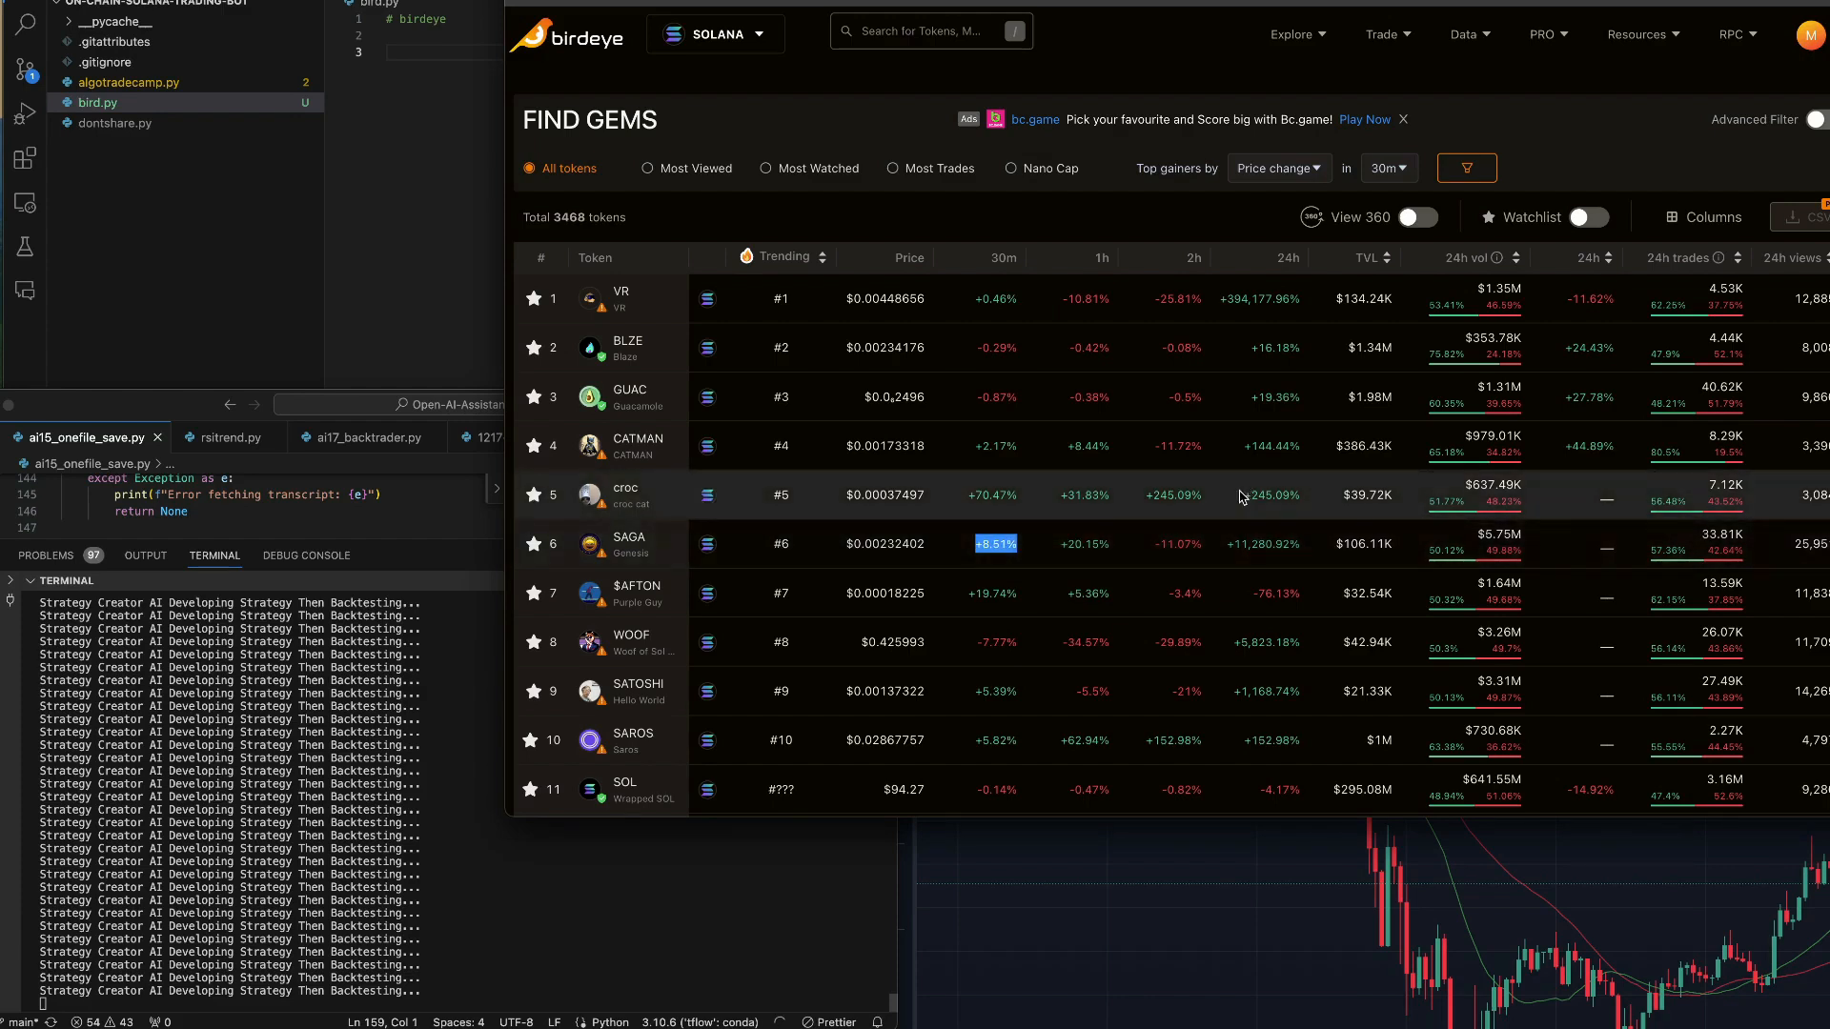
pyautogui.moveTo(1154, 508)
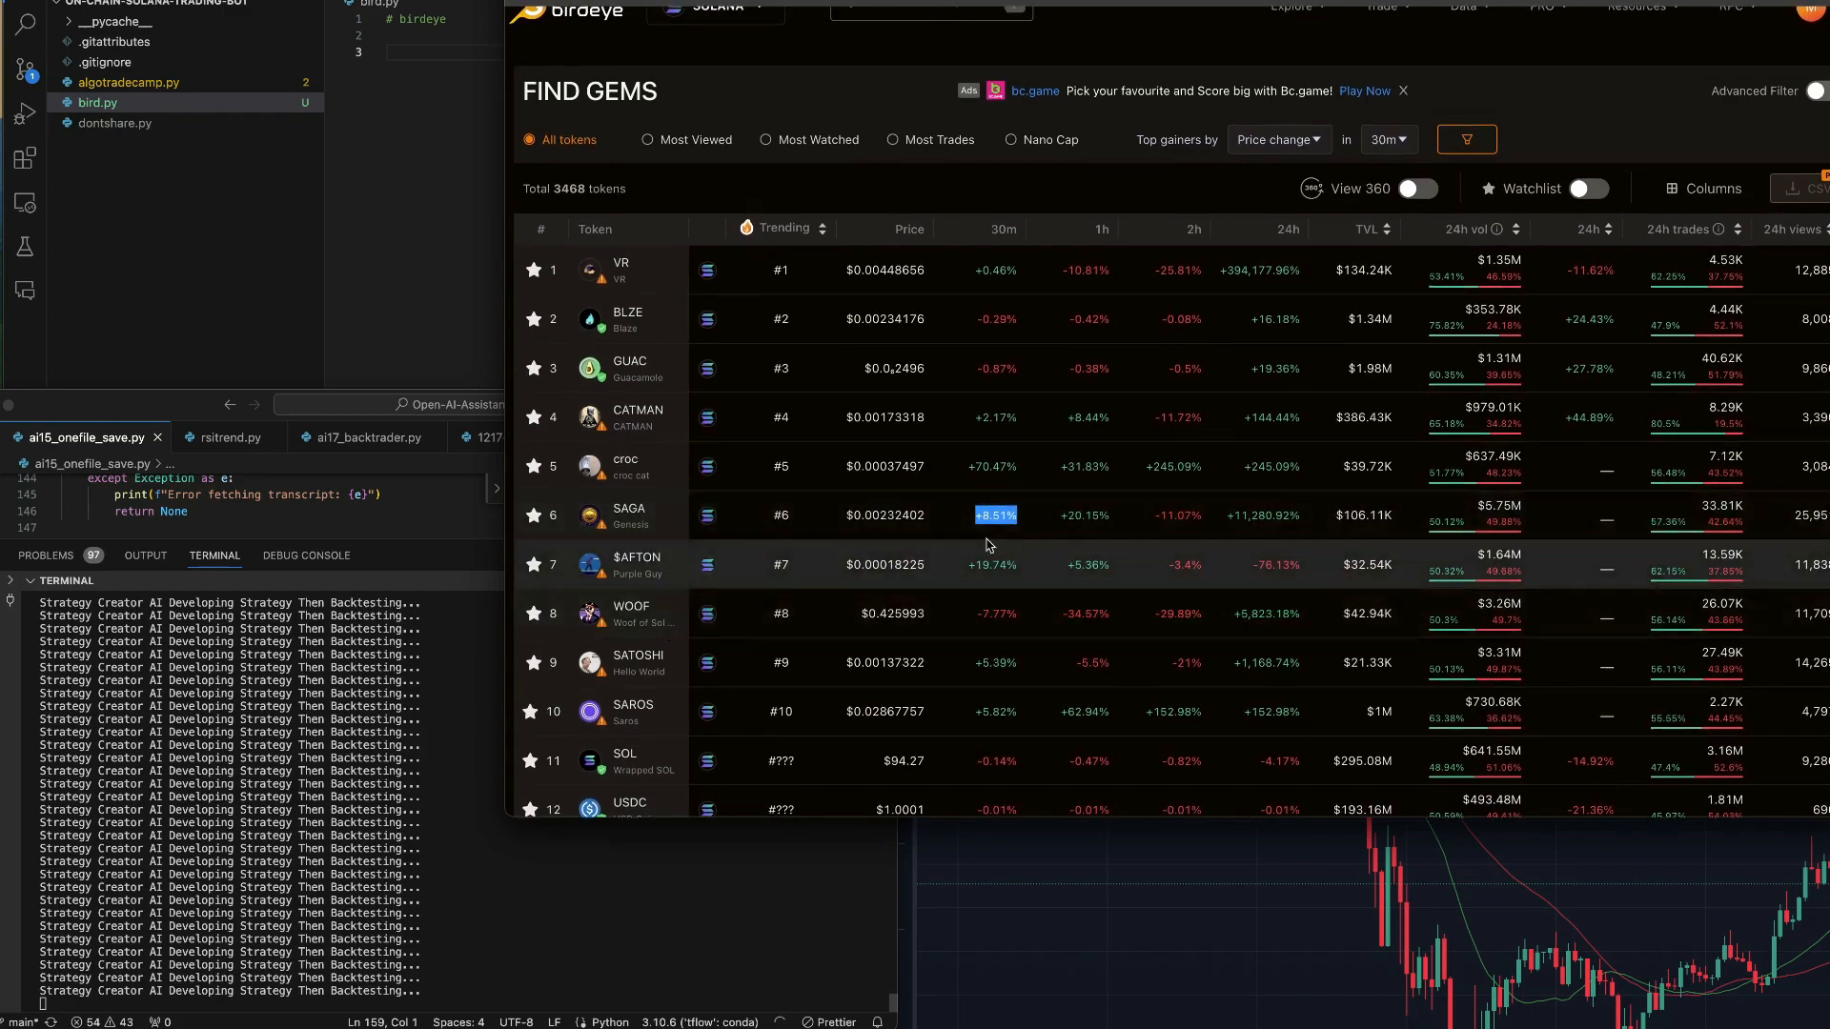
pyautogui.scroll(-3)
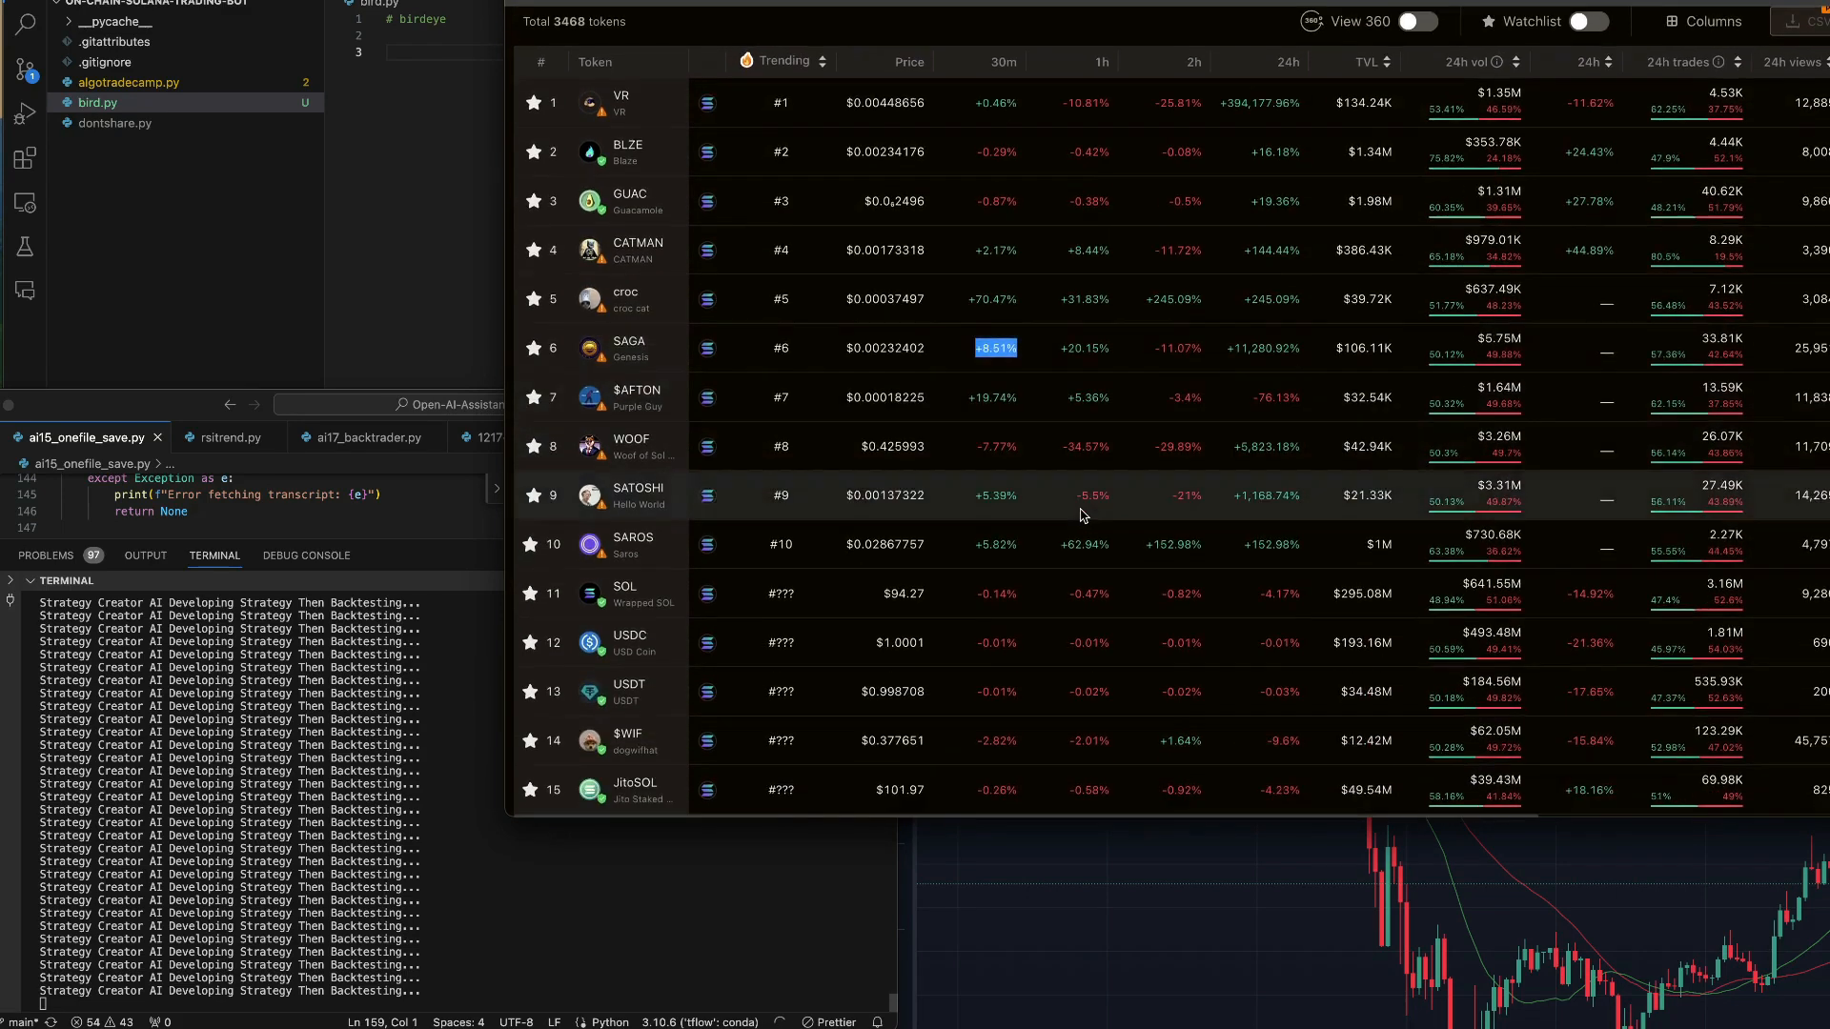